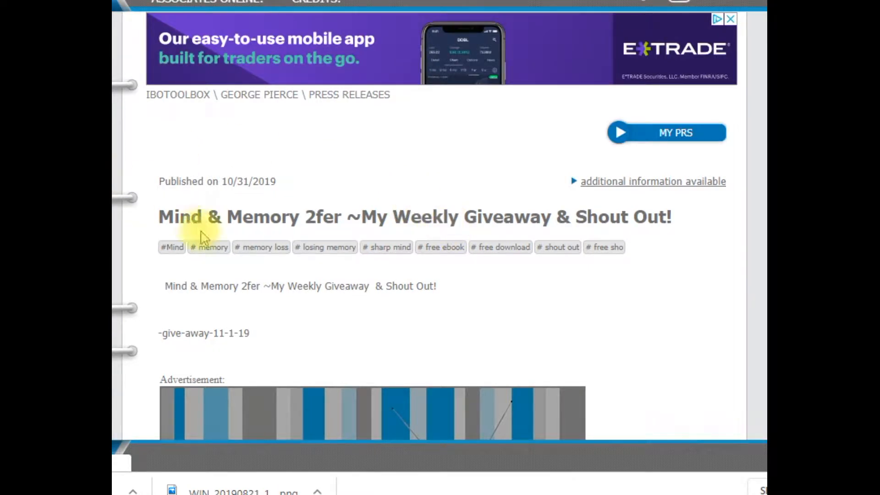
mouse_move(149, 230)
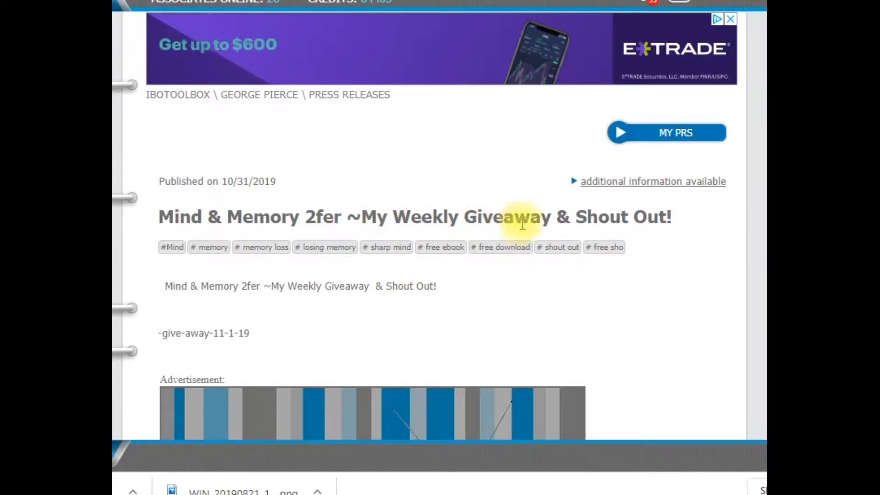
Scroll down through the list of IBO and YouTube shout-out names.
scroll(down, 3)
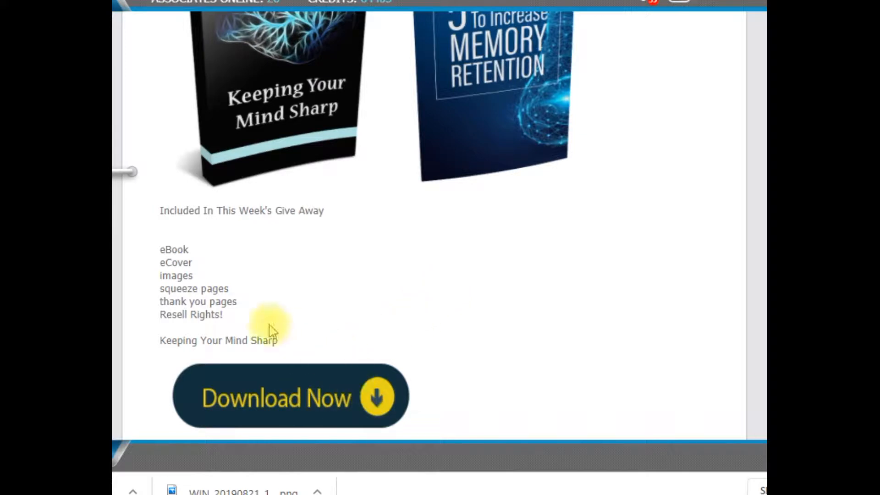
mouse_move(270, 98)
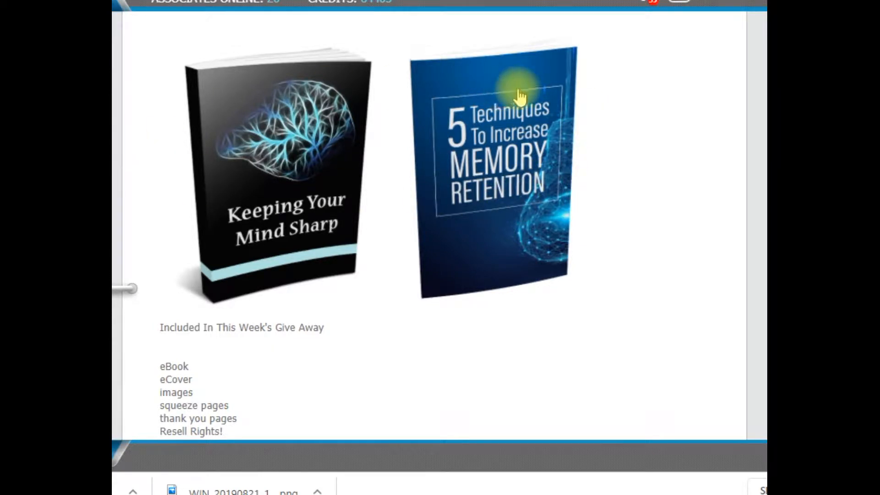
scroll(down, 3)
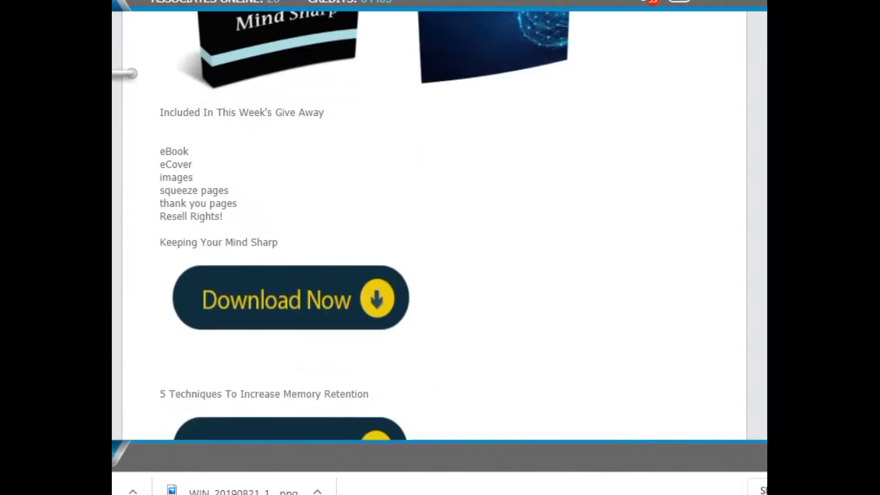
scroll(down, 3)
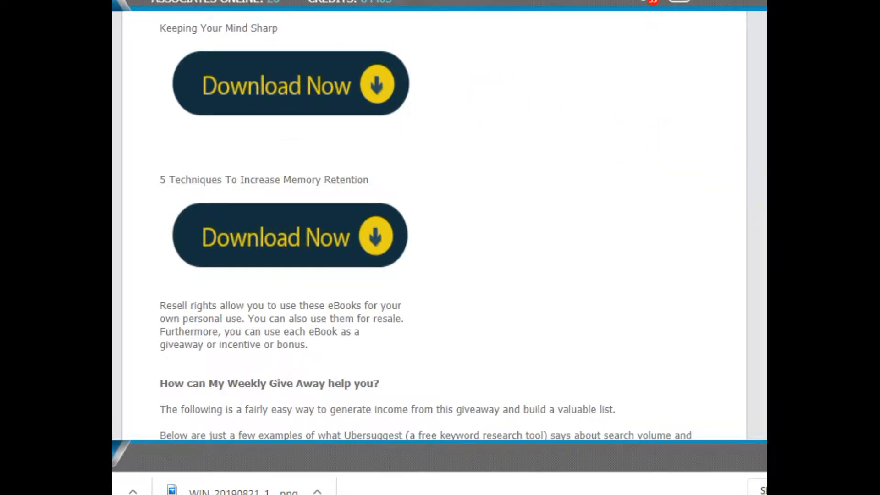
scroll(down, 3)
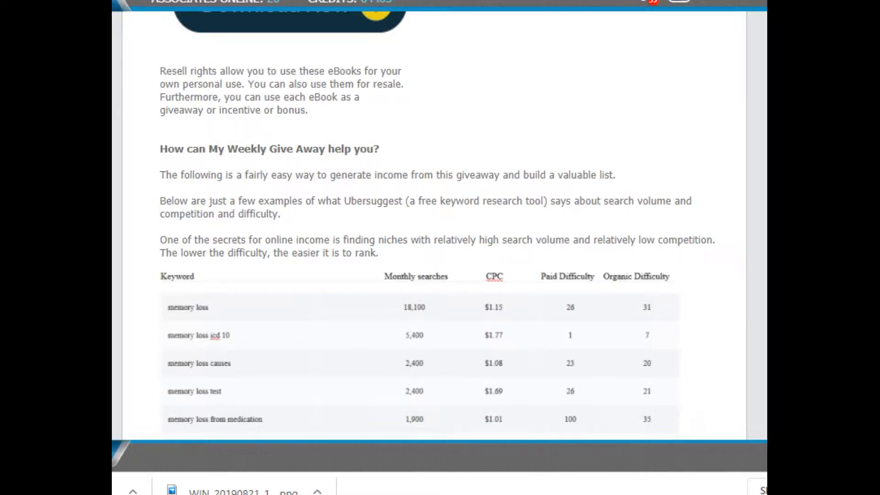
scroll(down, 3)
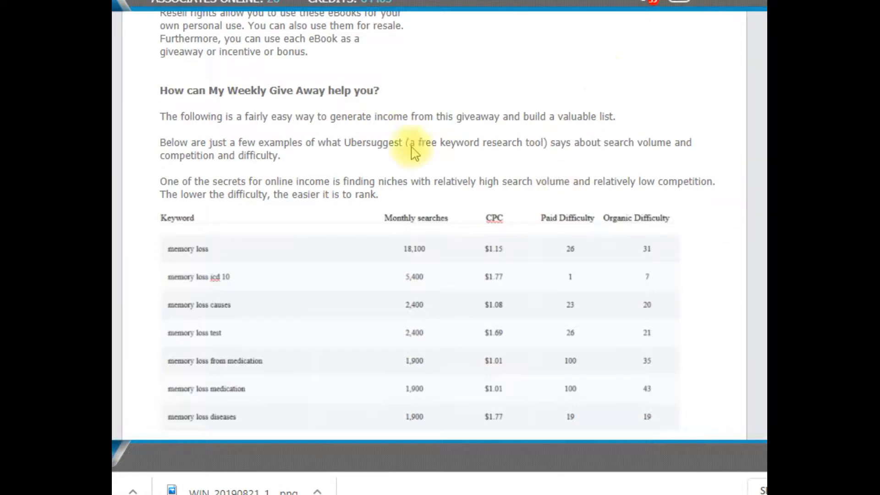
mouse_move(567, 235)
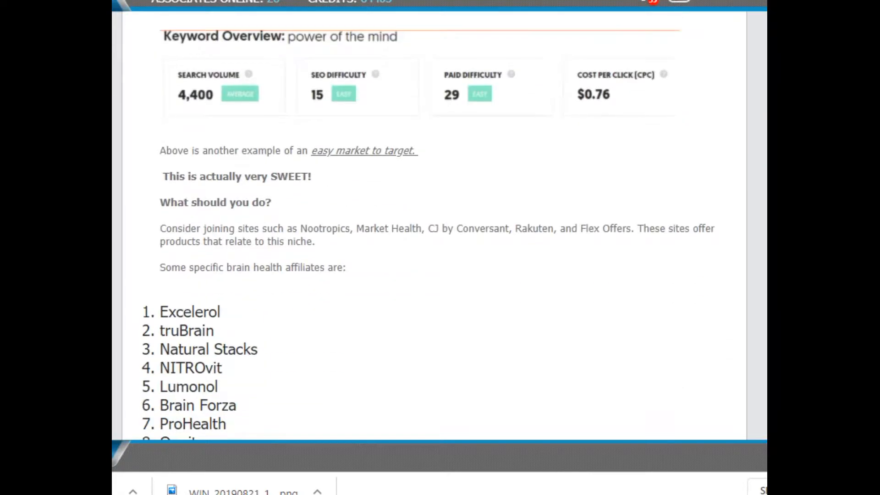
mouse_move(216, 42)
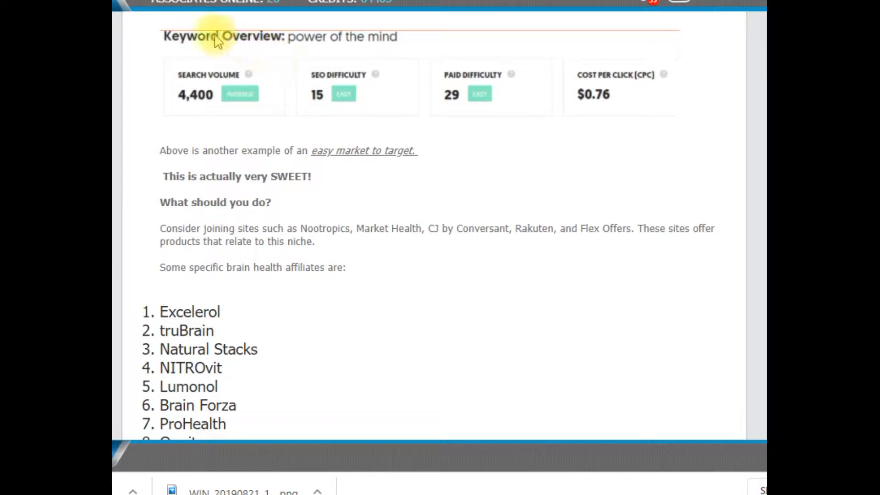
mouse_move(342, 50)
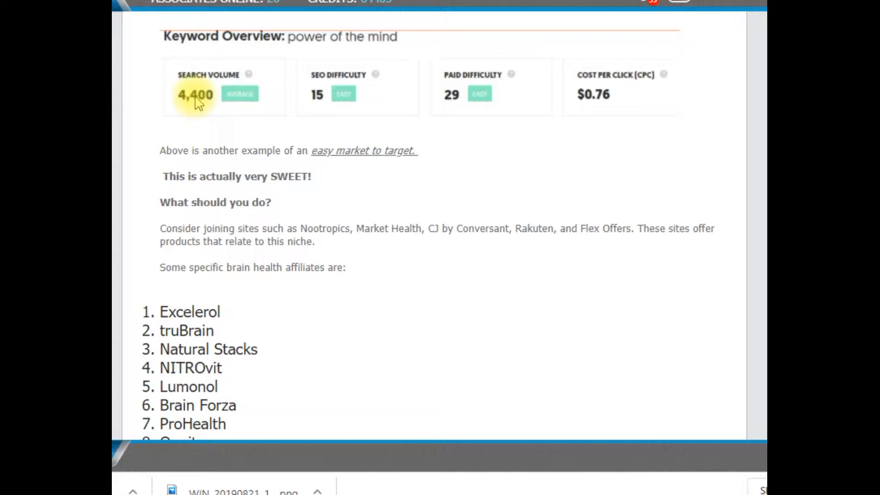
mouse_move(330, 83)
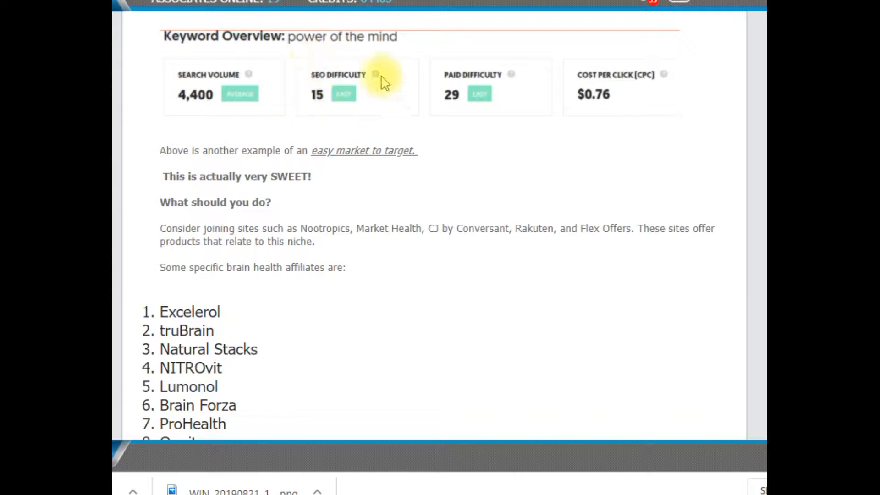
mouse_move(410, 73)
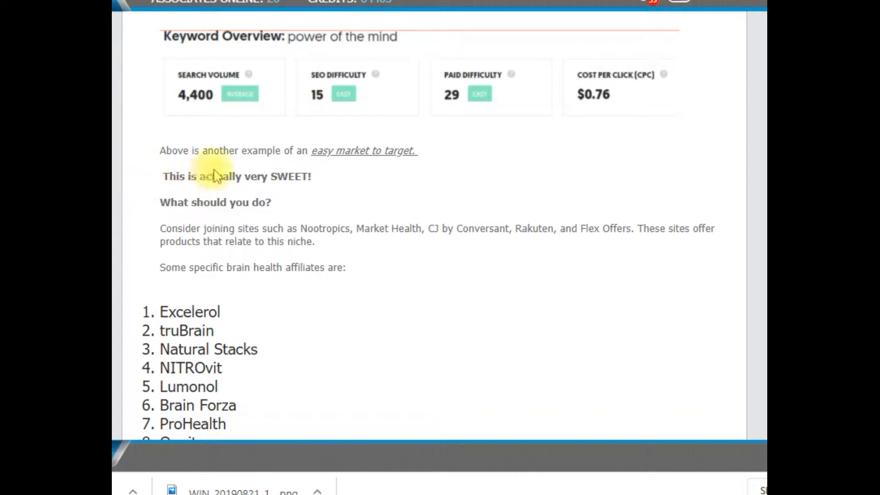
mouse_move(319, 185)
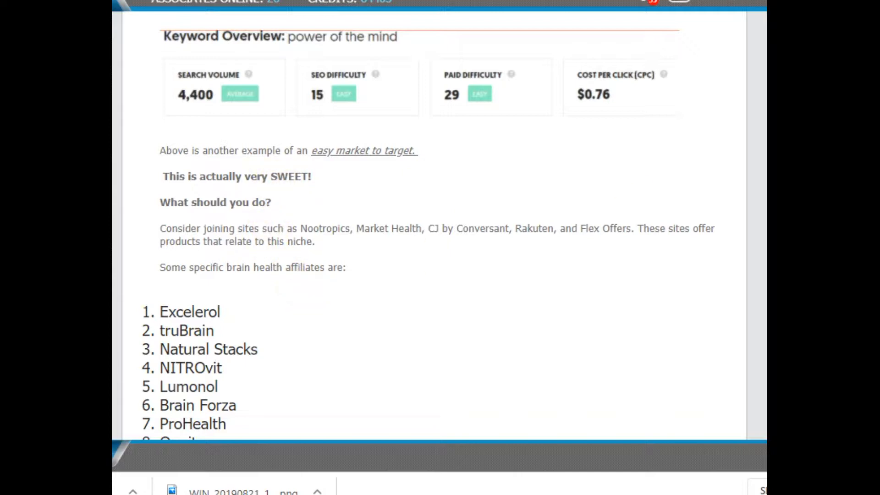
scroll(down, 3)
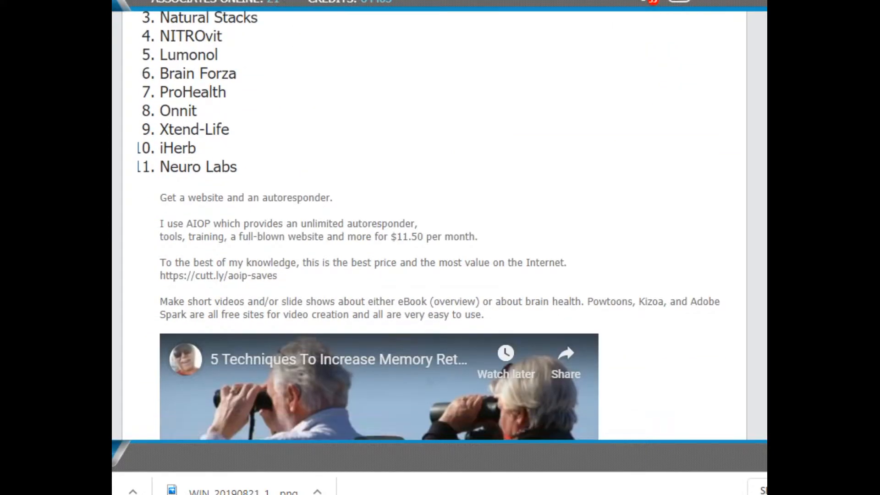
scroll(down, 3)
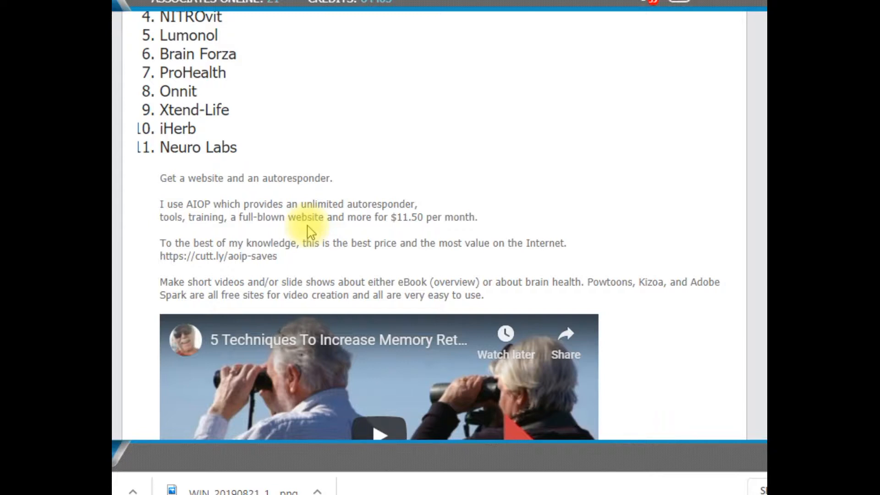
scroll(down, 3)
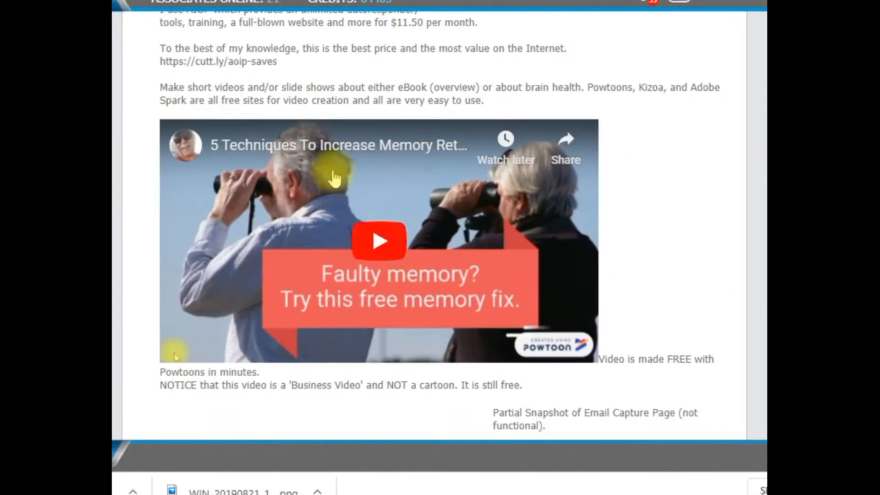
mouse_move(367, 283)
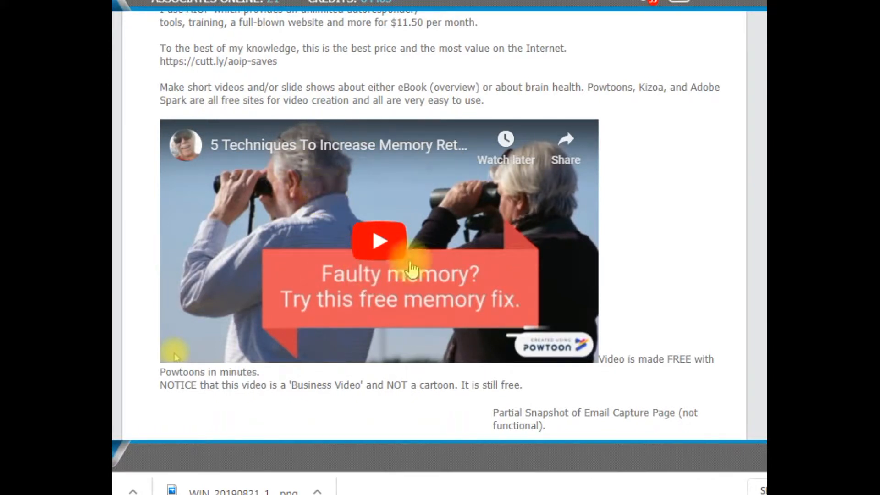
mouse_move(284, 292)
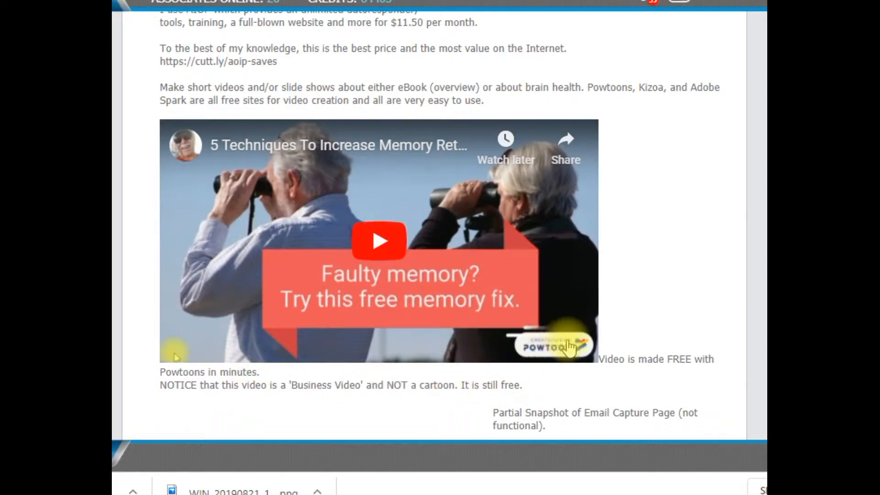
mouse_move(556, 107)
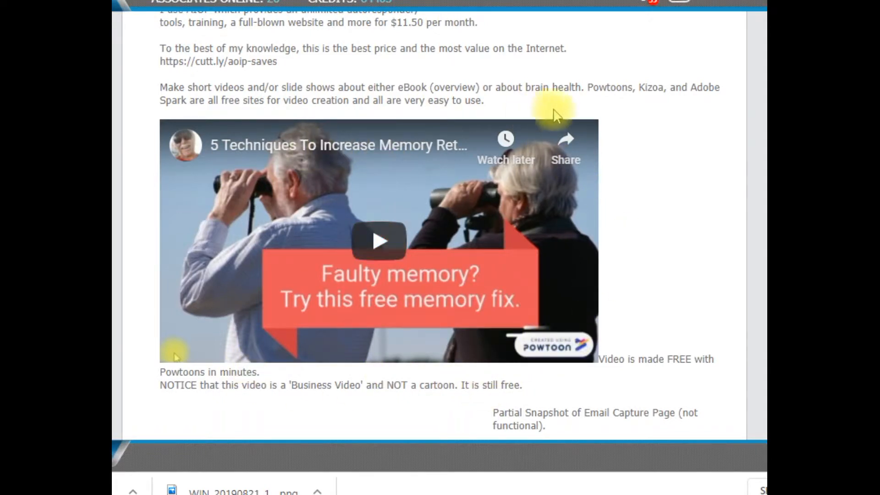
mouse_move(640, 92)
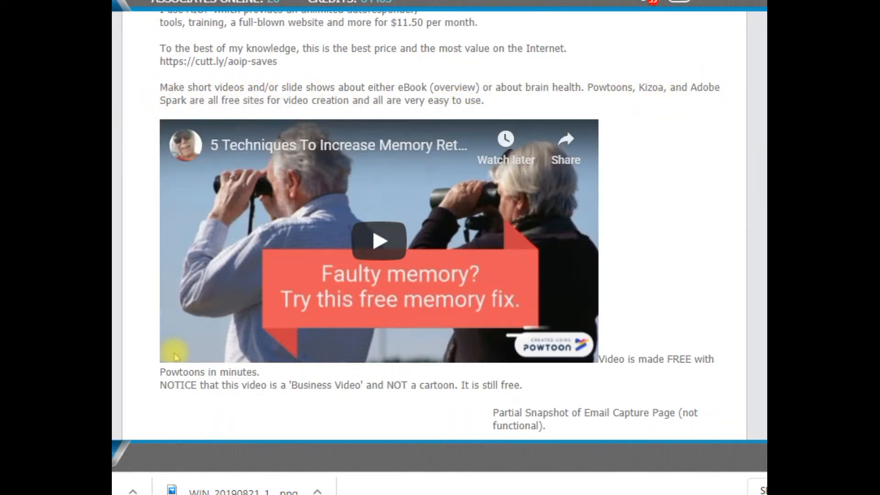
scroll(down, 3)
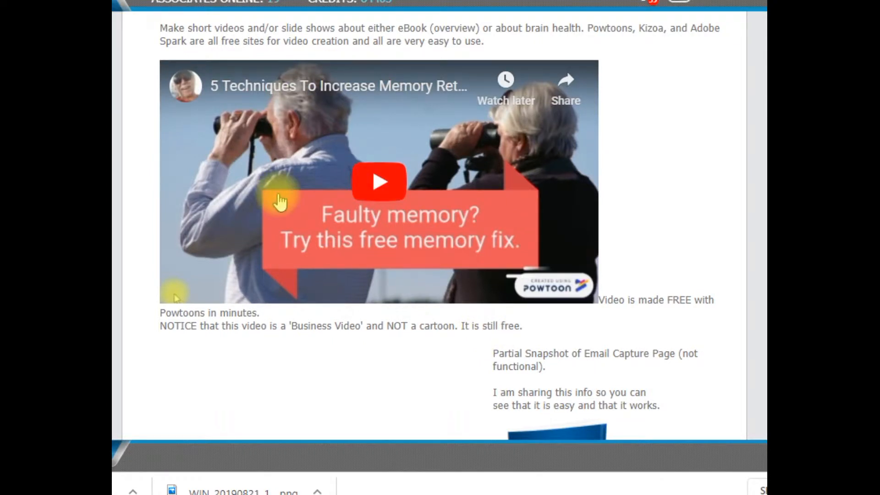
mouse_move(403, 86)
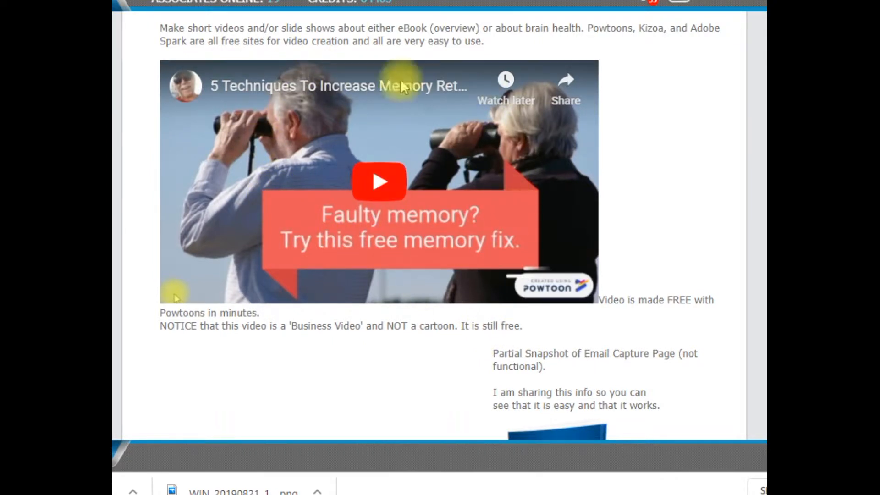
mouse_move(494, 216)
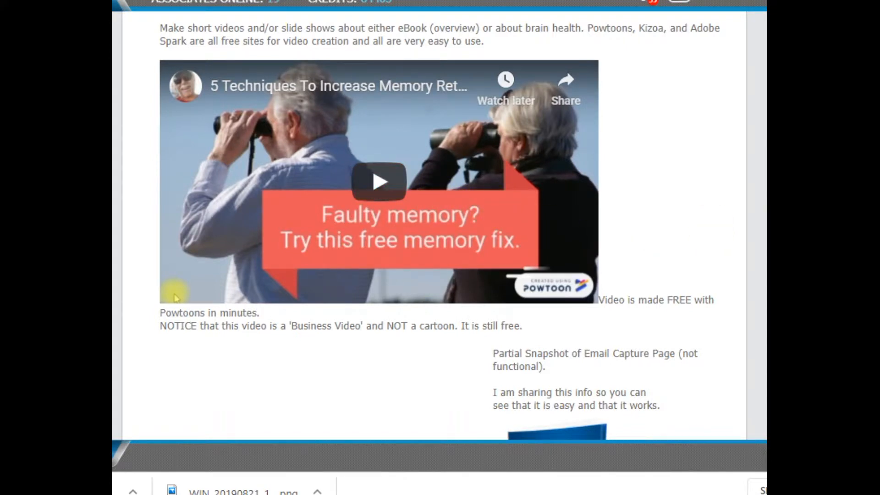
scroll(down, 3)
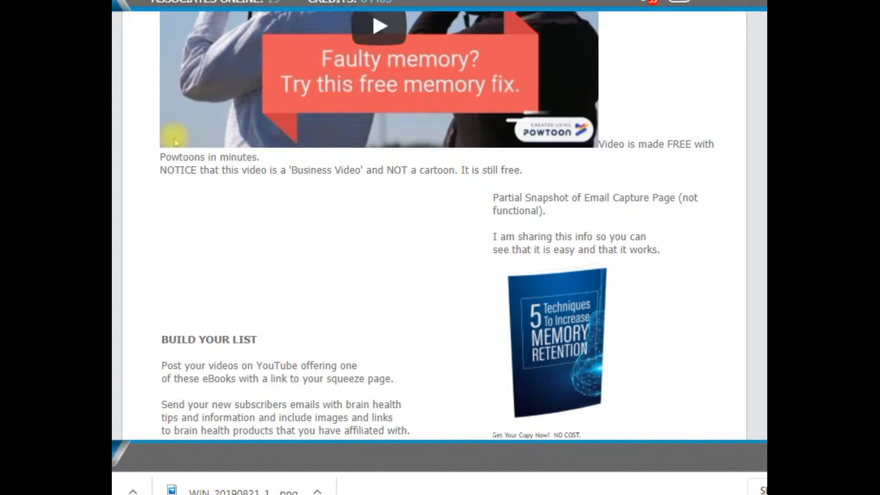
scroll(down, 3)
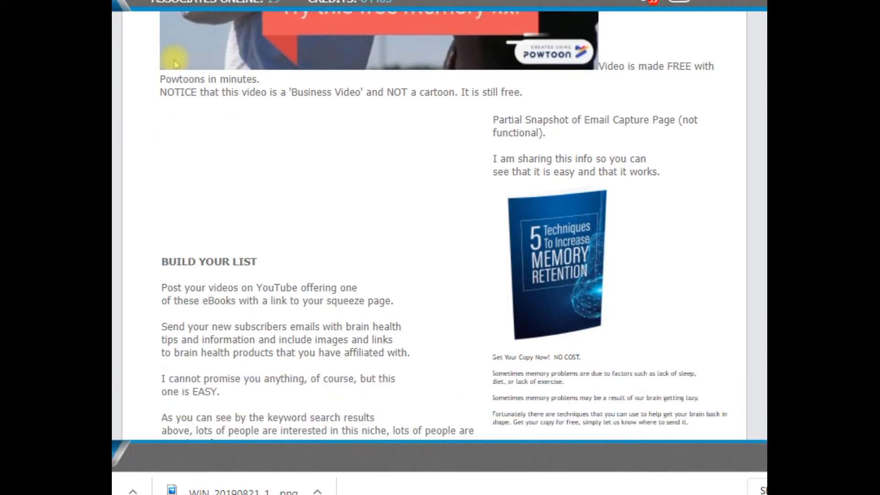
scroll(down, 3)
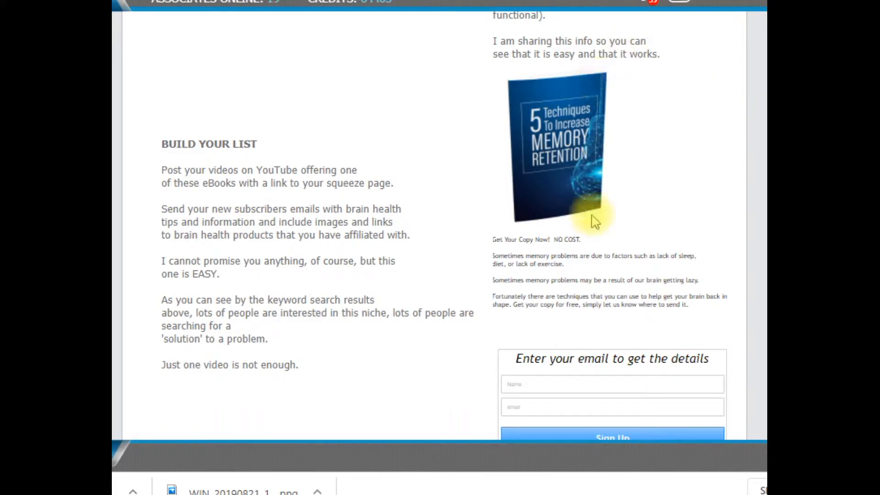
mouse_move(632, 375)
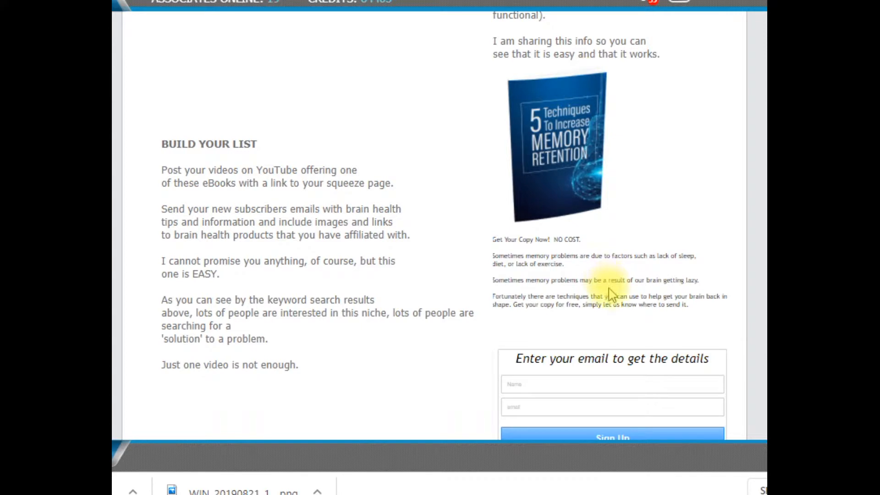
mouse_move(470, 108)
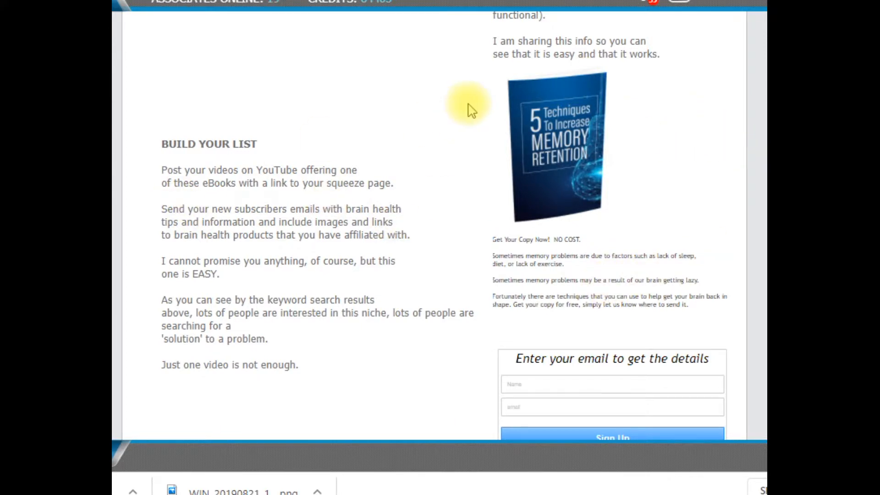
mouse_move(273, 144)
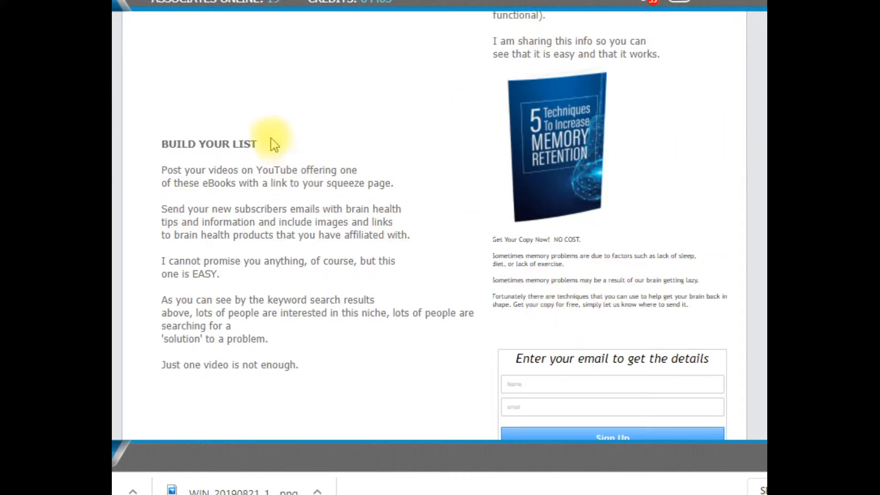
mouse_move(390, 367)
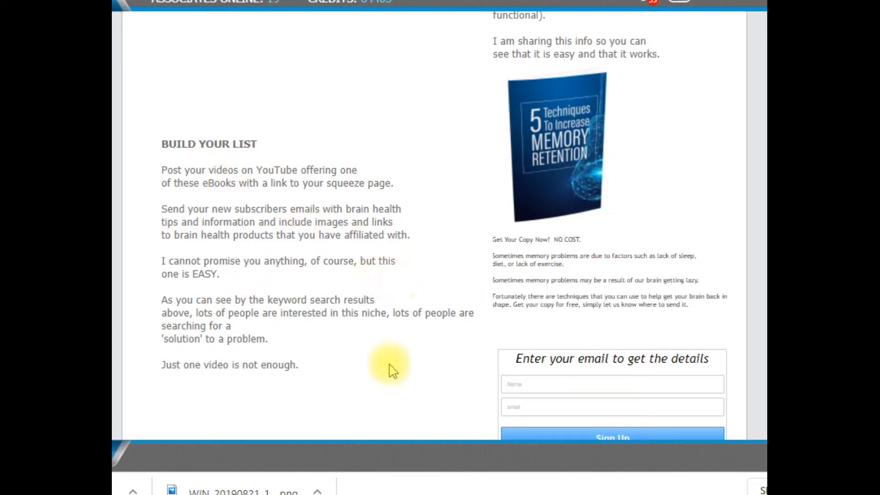
Draw two different random winners with Random.org's List Picker.
scroll(down, 3)
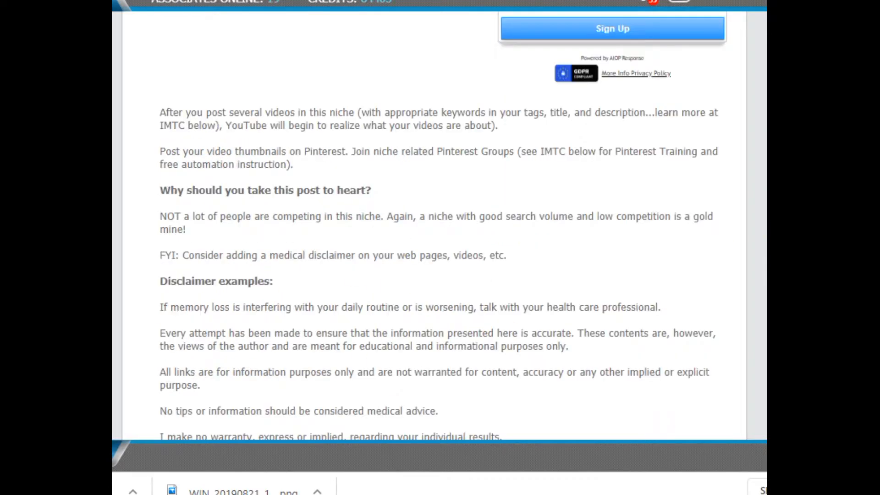
scroll(down, 3)
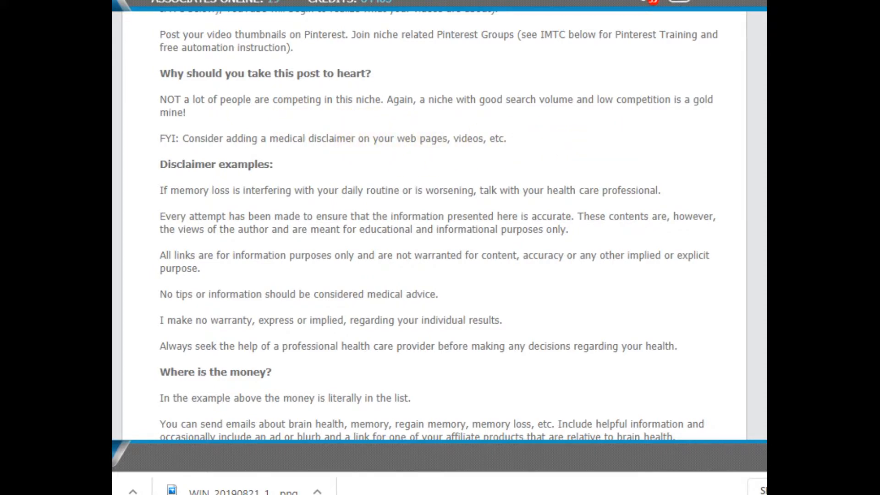
scroll(down, 3)
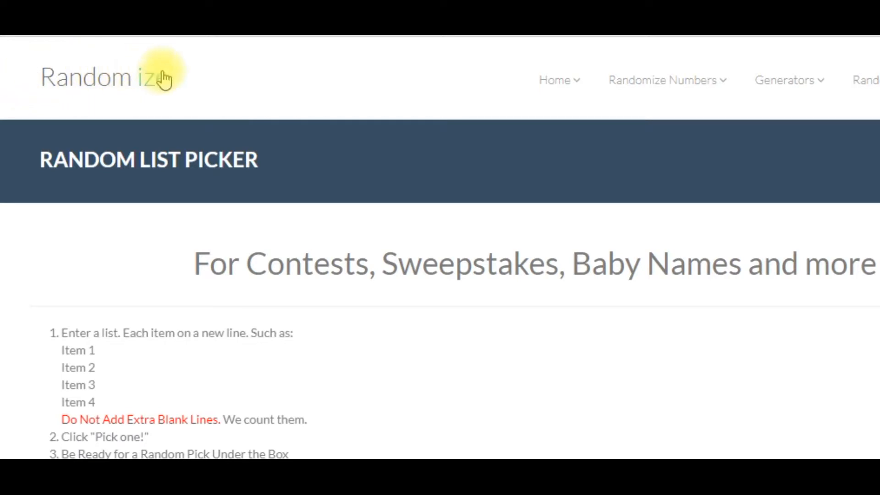
mouse_move(34, 159)
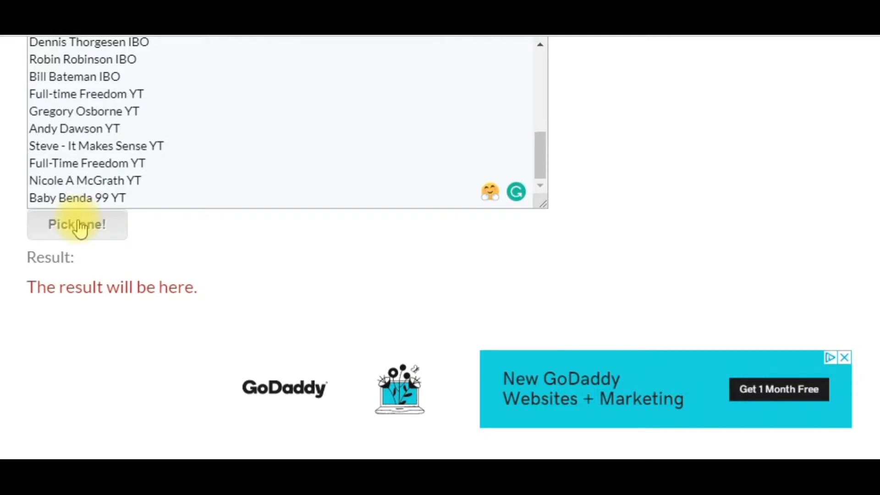
click(77, 225)
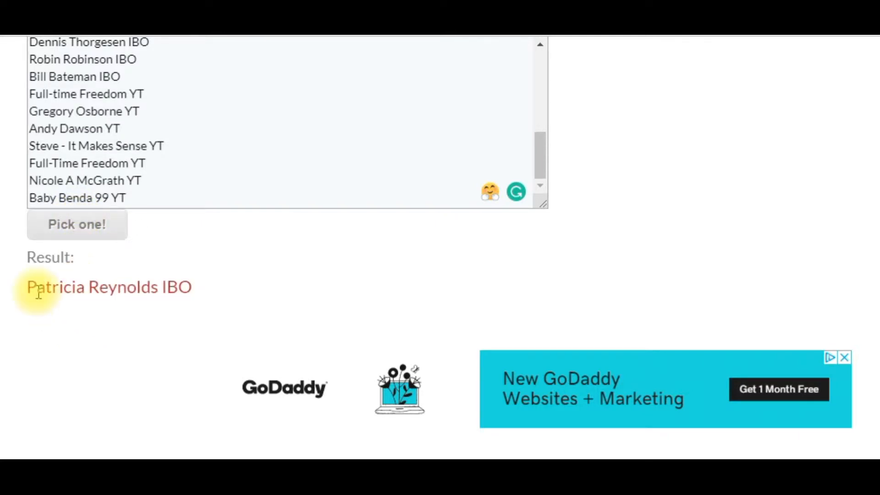
mouse_move(201, 262)
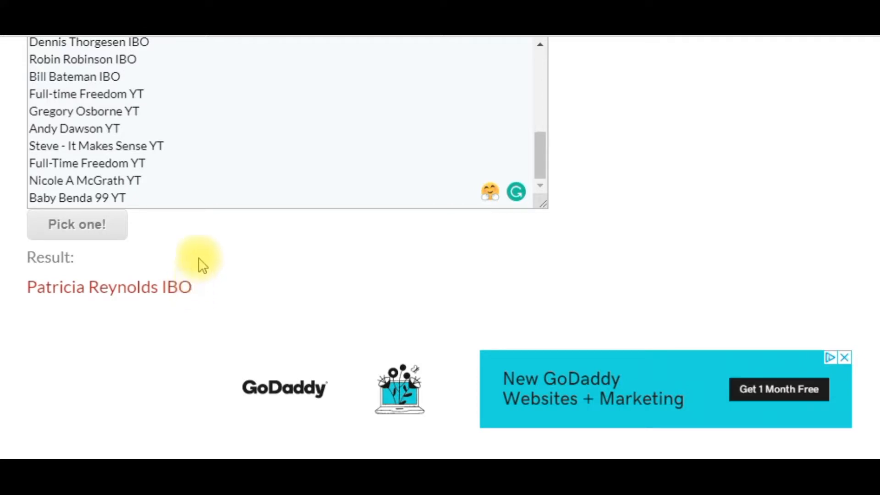
click(77, 224)
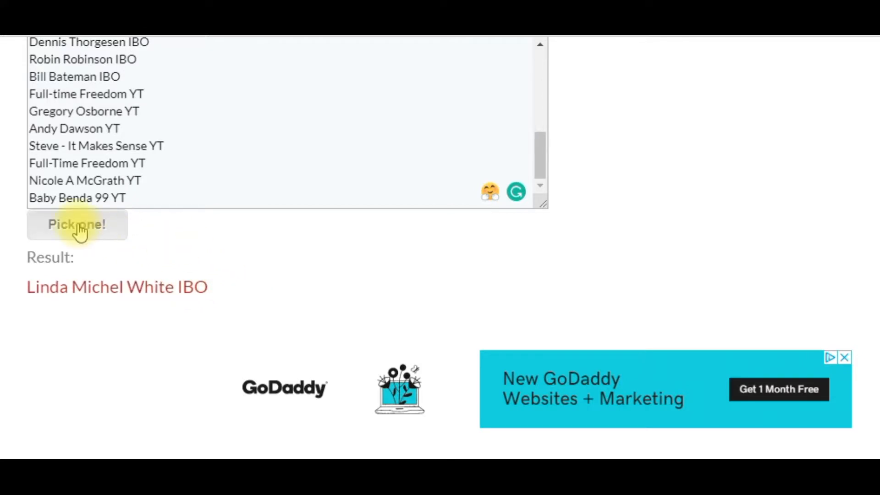
mouse_move(289, 289)
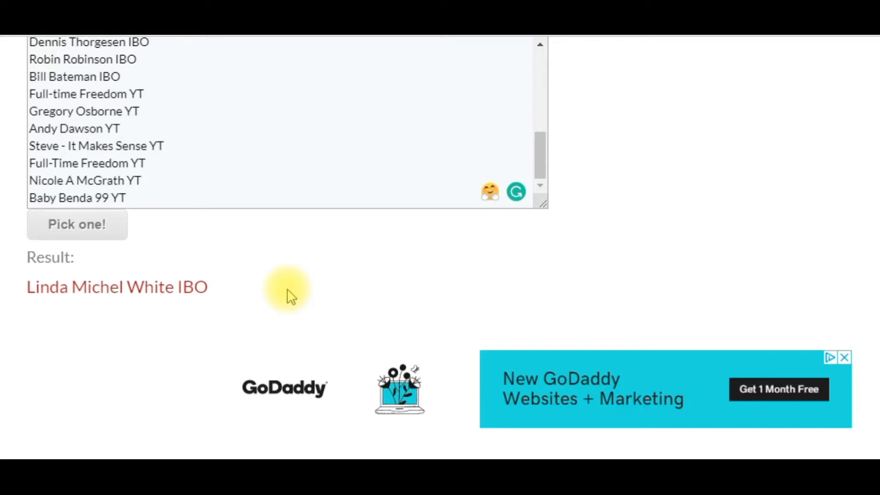
mouse_move(239, 247)
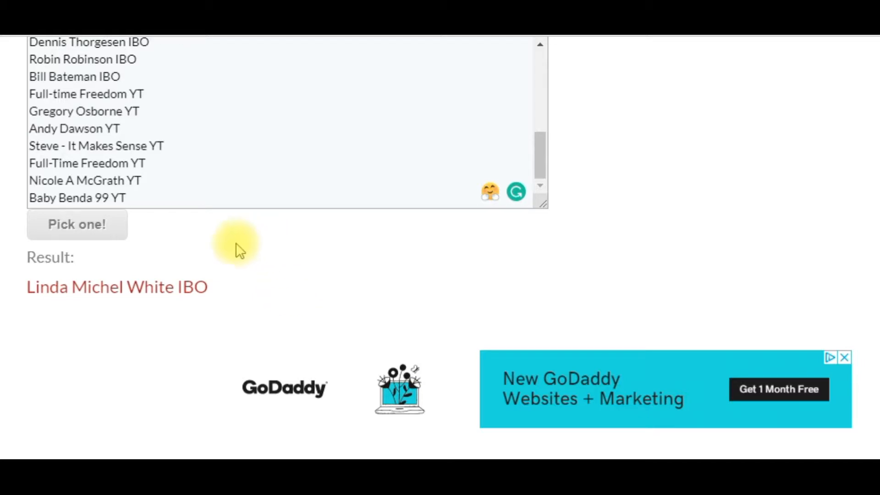
mouse_move(77, 224)
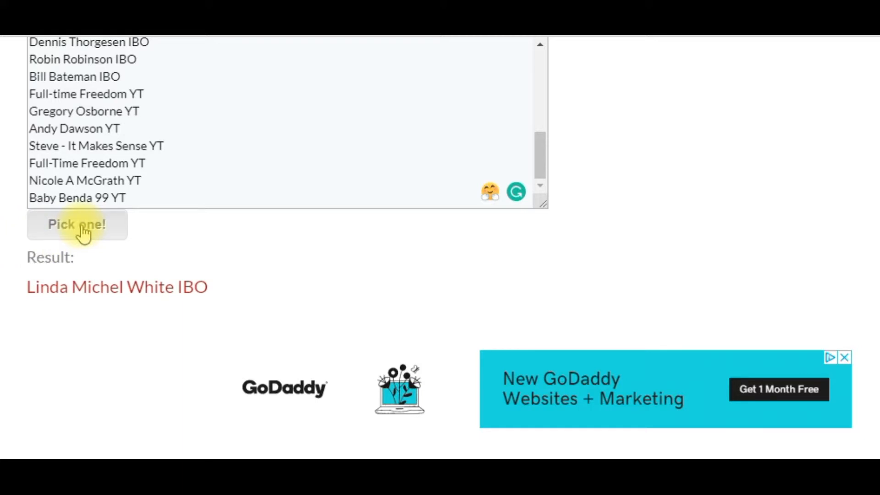
mouse_move(200, 235)
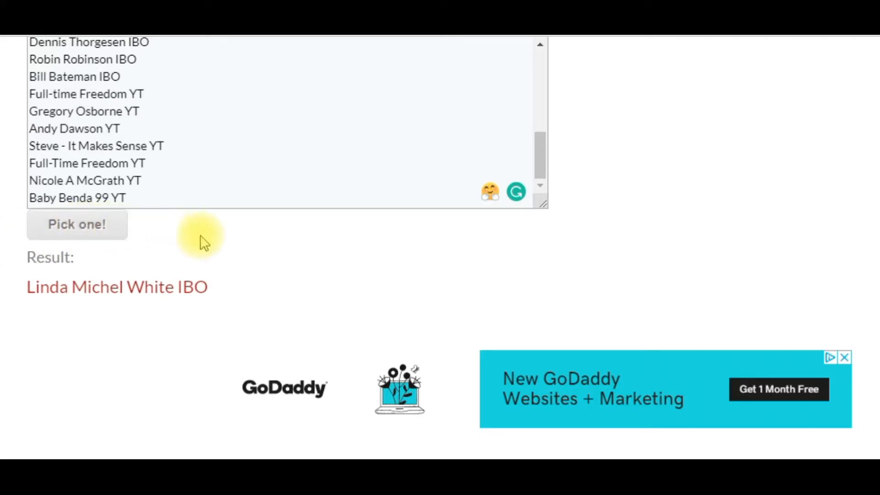
mouse_move(160, 264)
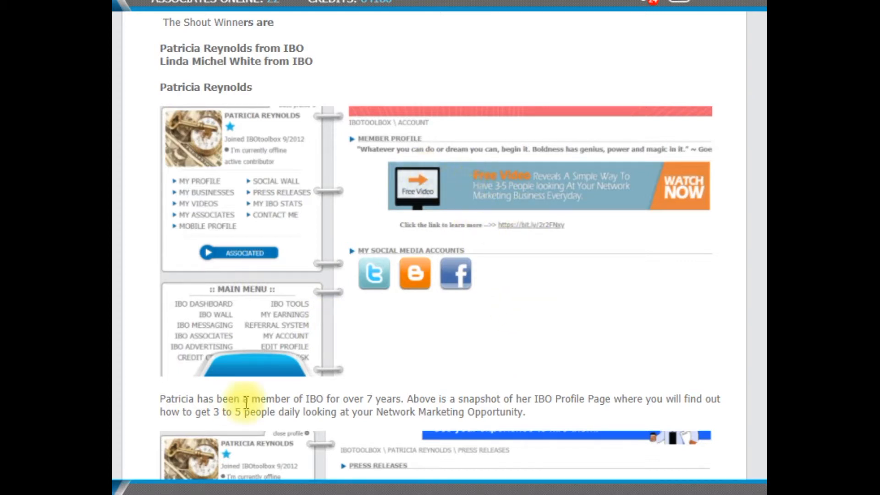
mouse_move(389, 398)
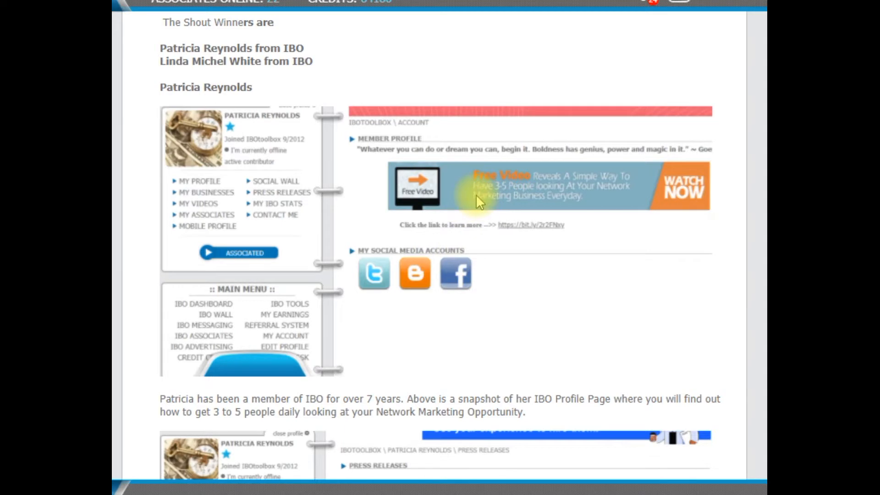
mouse_move(308, 410)
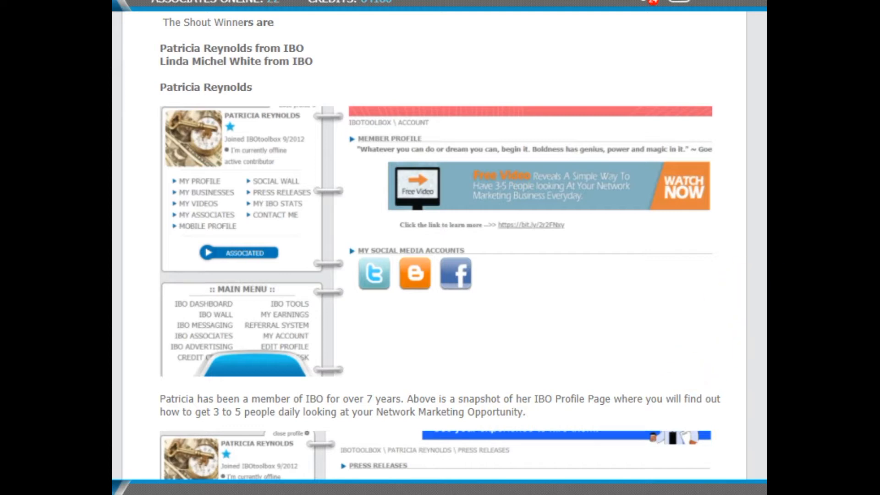
Scroll through Patricia Reynolds' press releases to the Diet Soda Drawbacks excerpt and profile link.
scroll(down, 3)
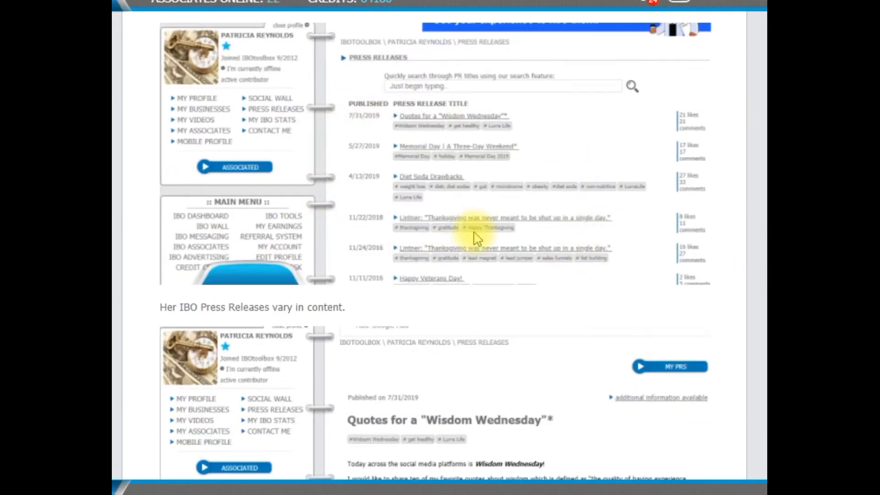
scroll(down, 3)
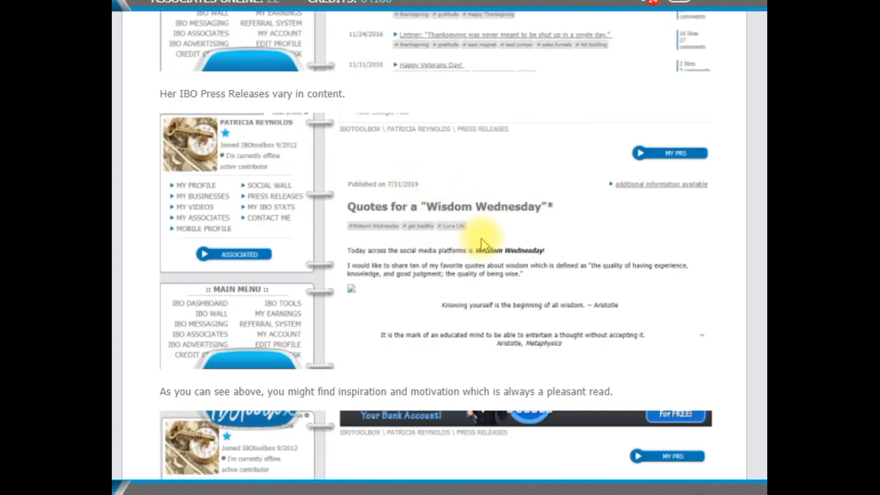
mouse_move(516, 203)
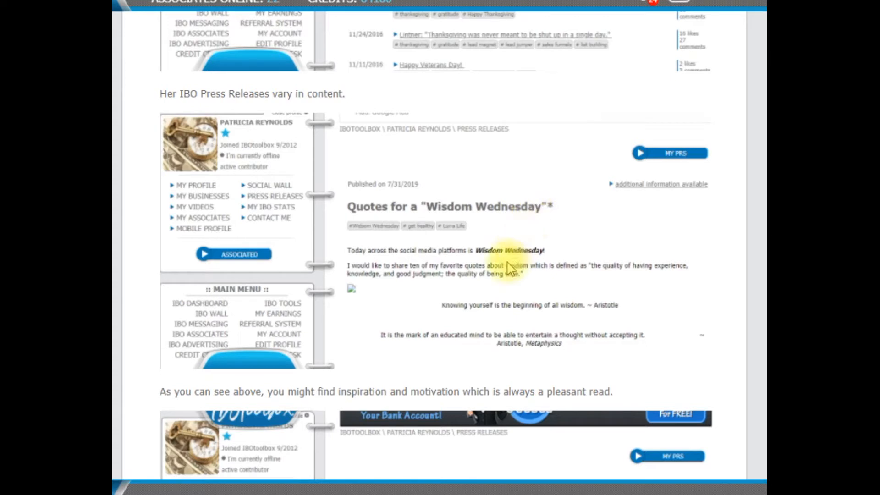
mouse_move(567, 277)
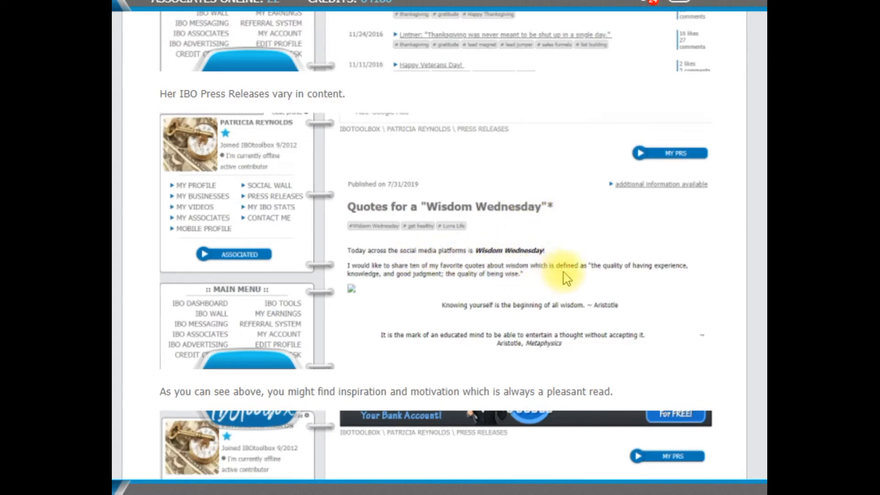
mouse_move(452, 359)
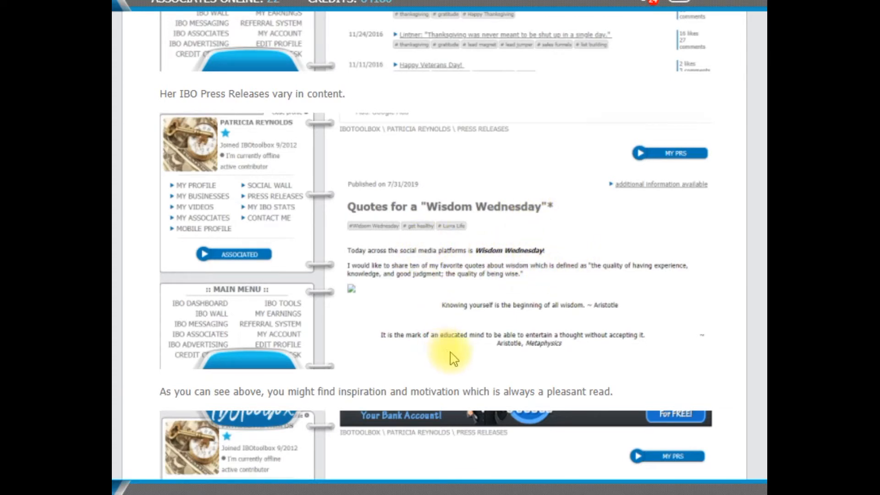
scroll(down, 3)
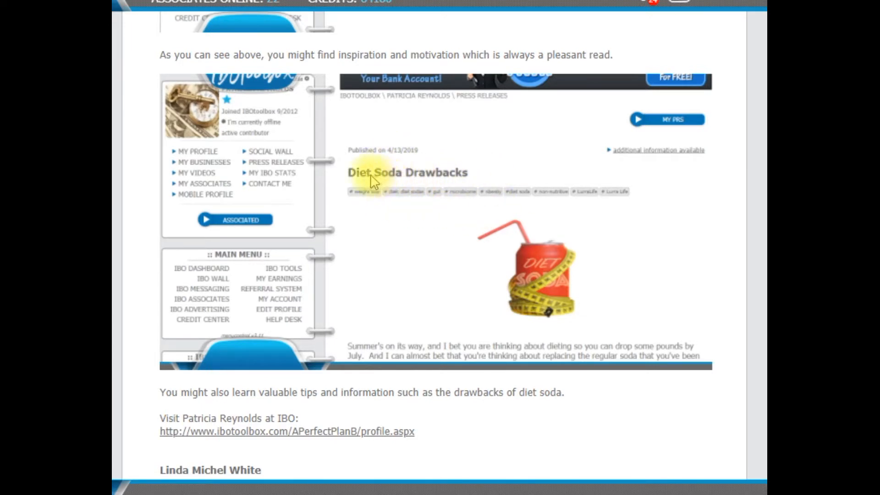
mouse_move(516, 292)
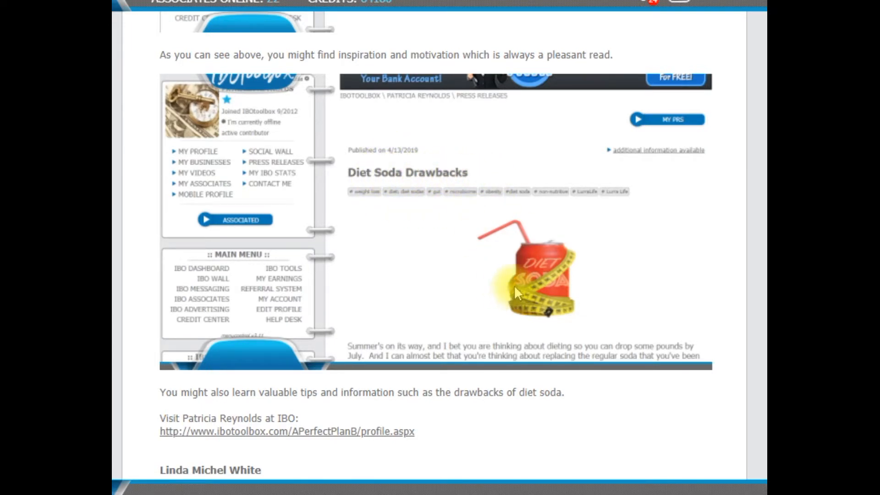
mouse_move(508, 319)
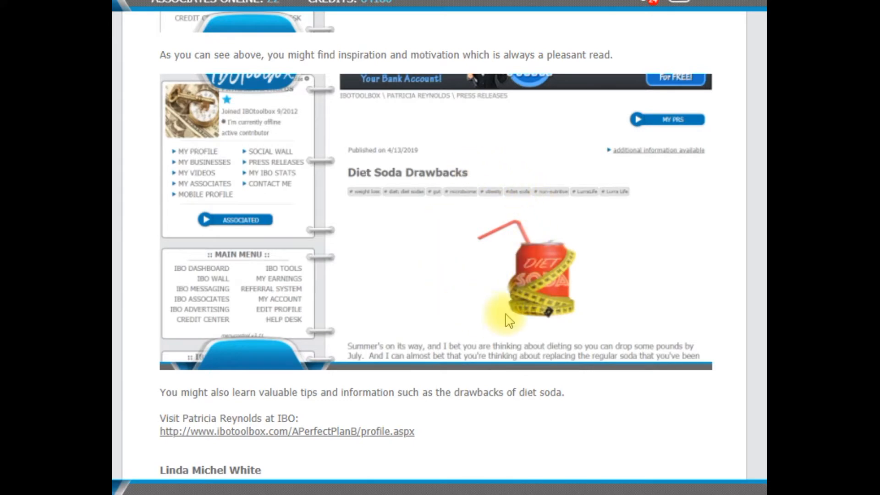
scroll(down, 3)
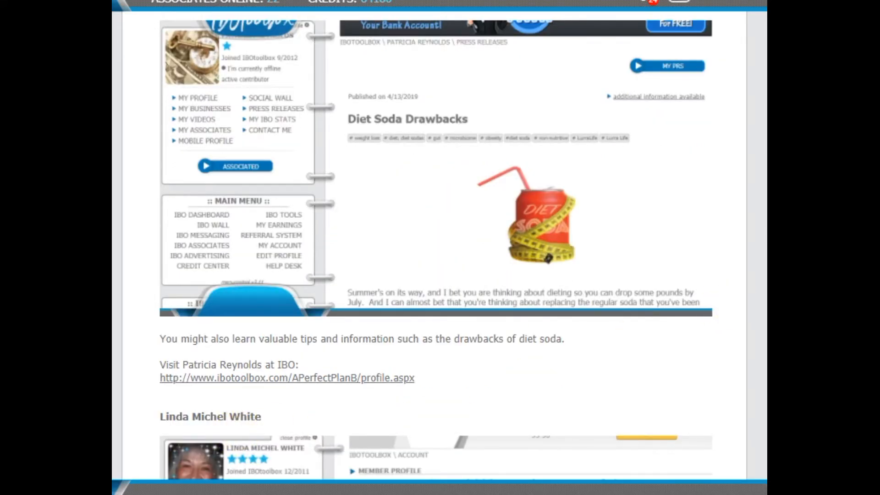
scroll(down, 3)
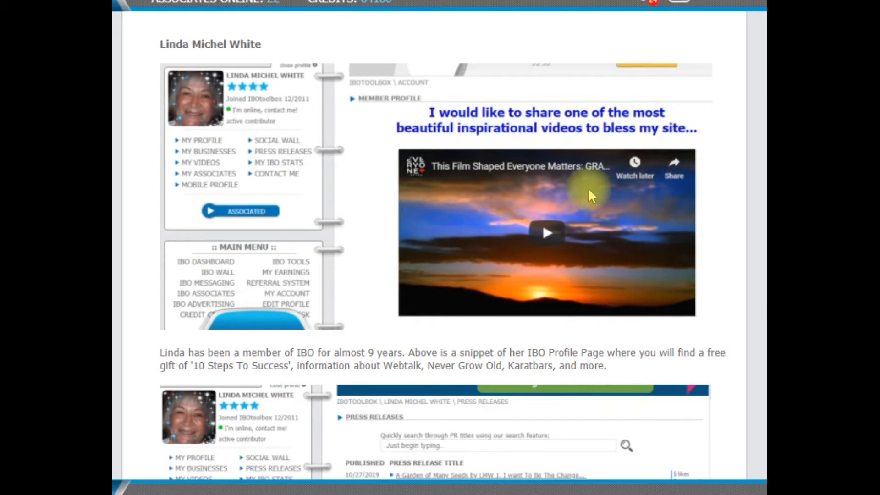
mouse_move(512, 195)
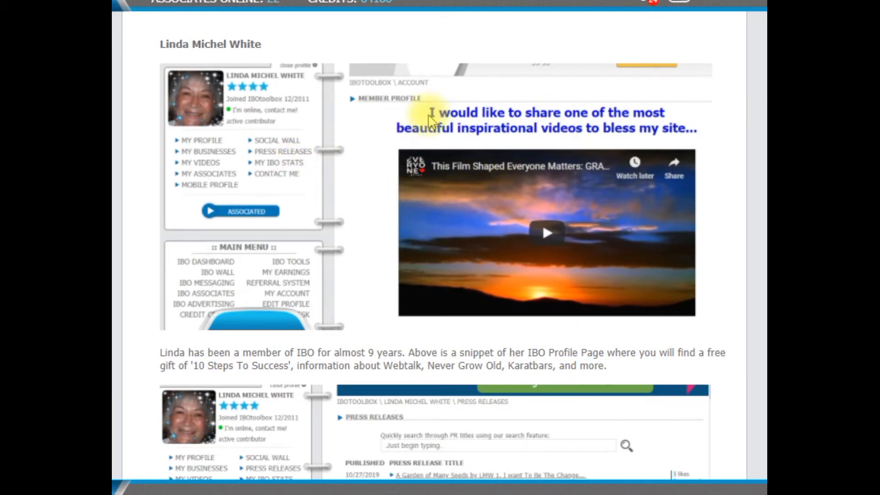
mouse_move(359, 308)
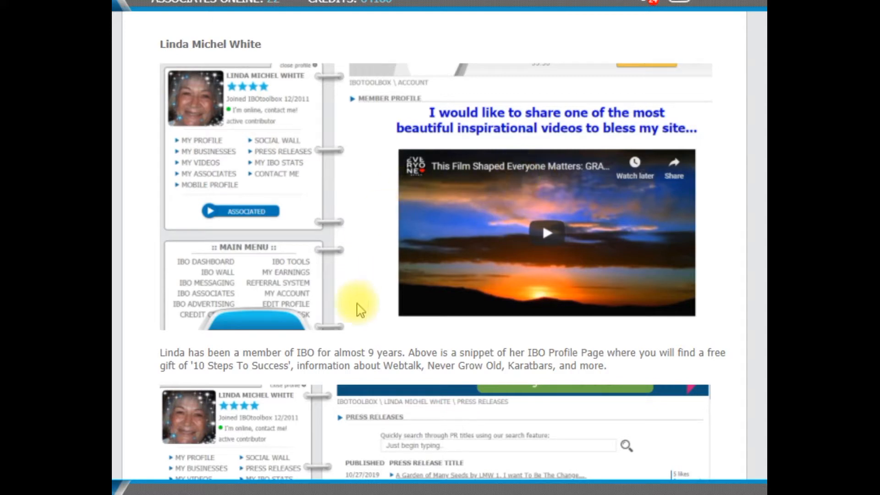
mouse_move(236, 342)
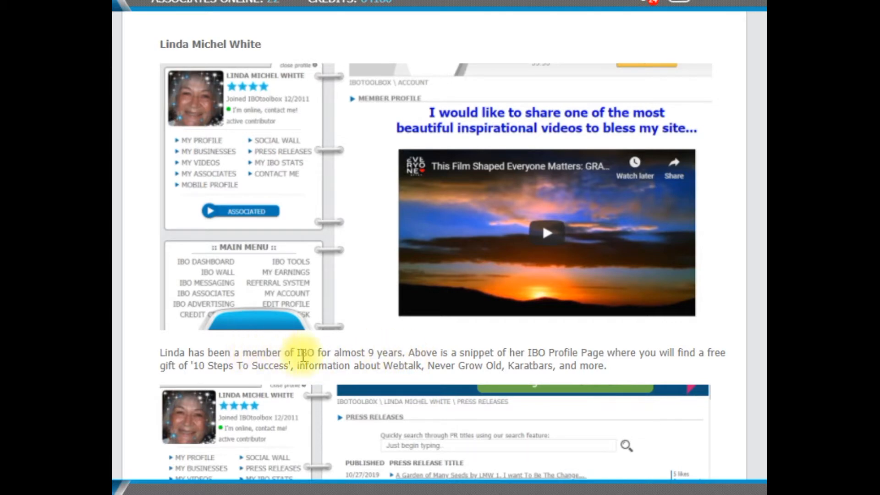
scroll(down, 3)
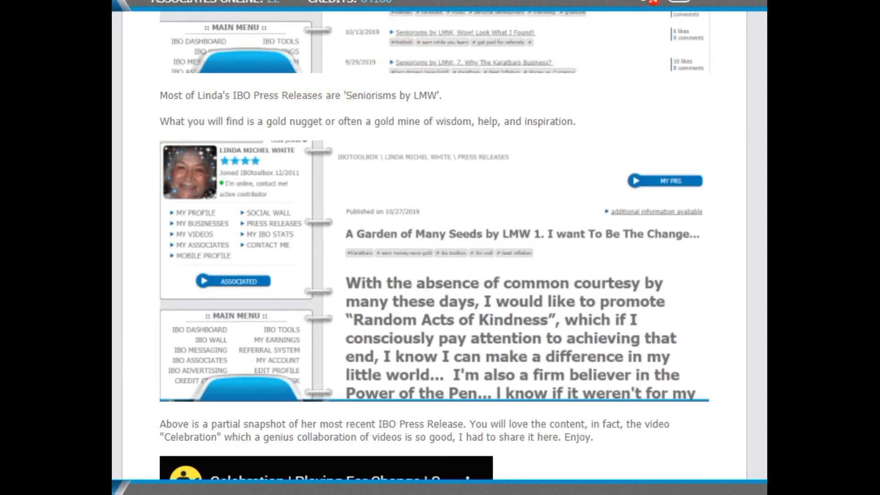
scroll(down, 3)
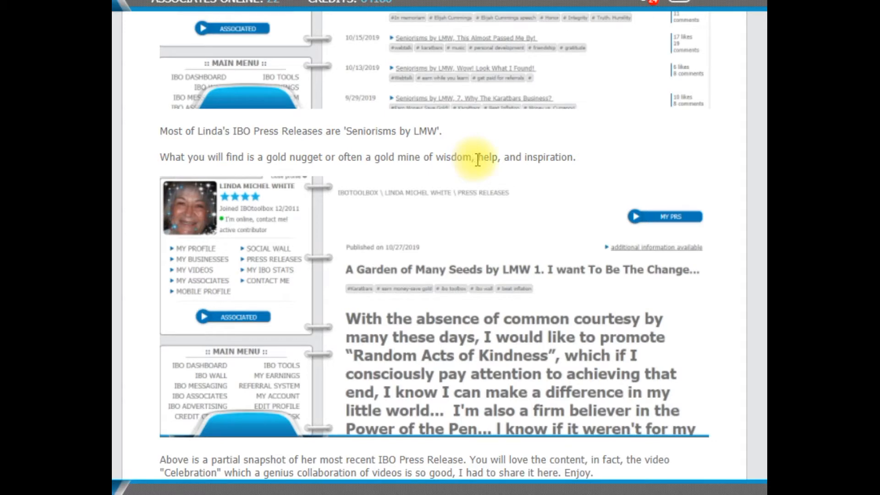
scroll(down, 3)
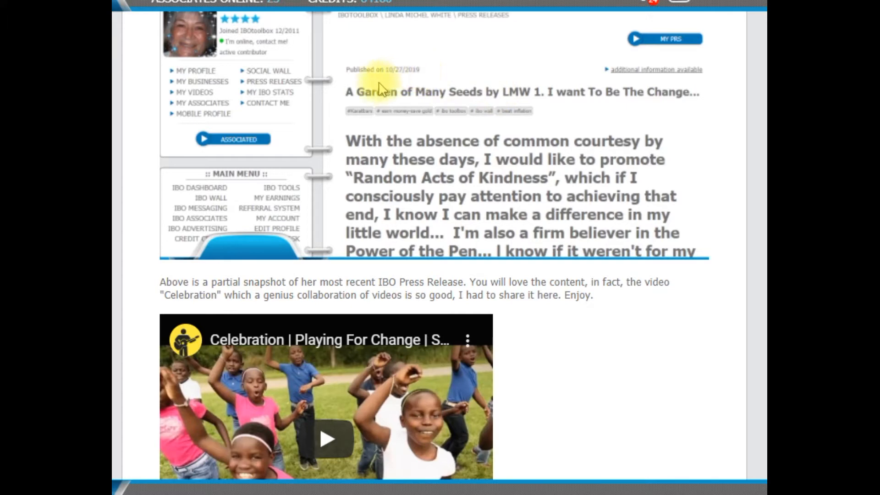
mouse_move(477, 100)
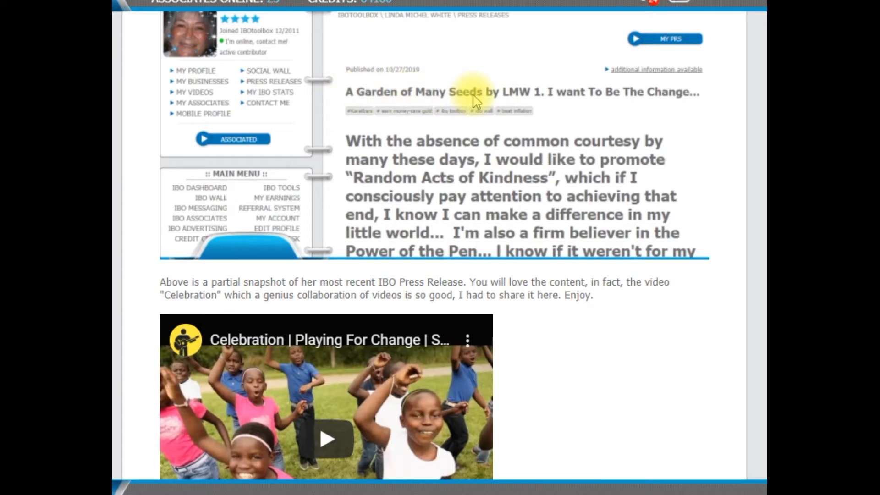
scroll(down, 3)
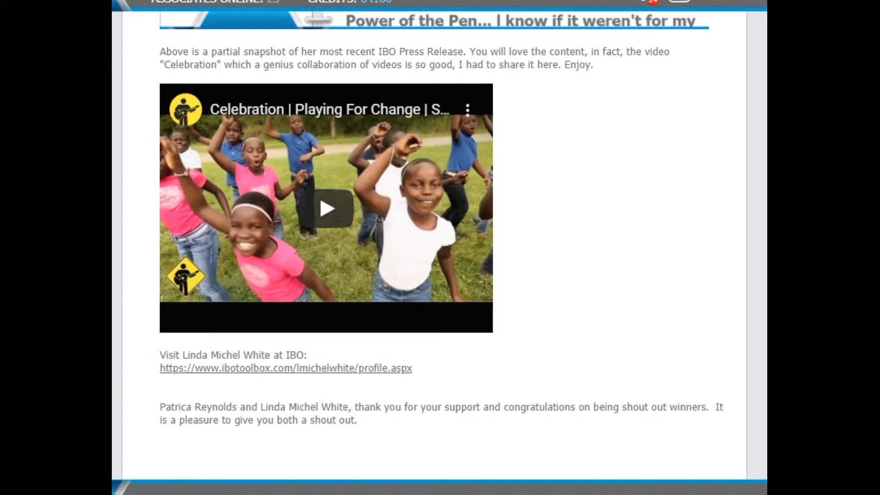
scroll(down, 3)
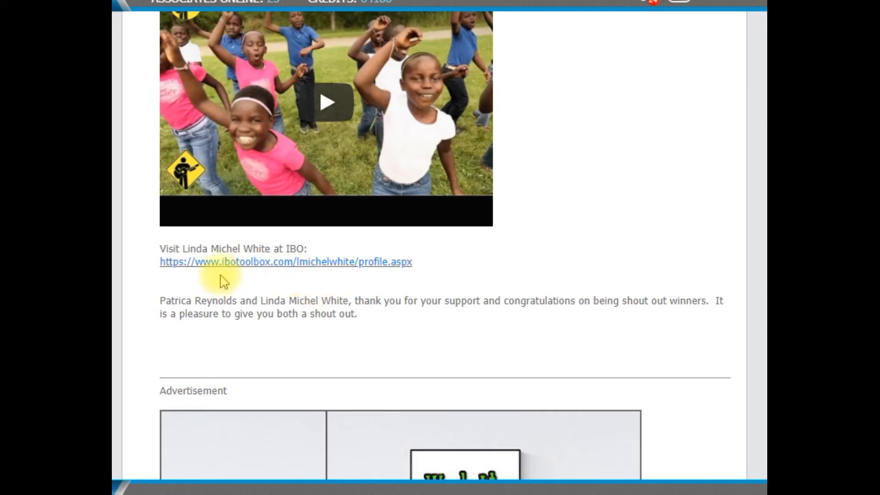
scroll(down, 3)
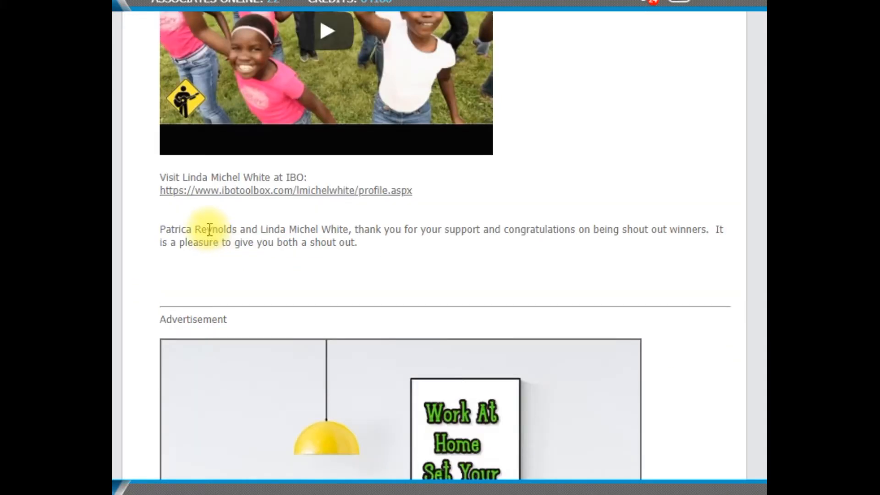